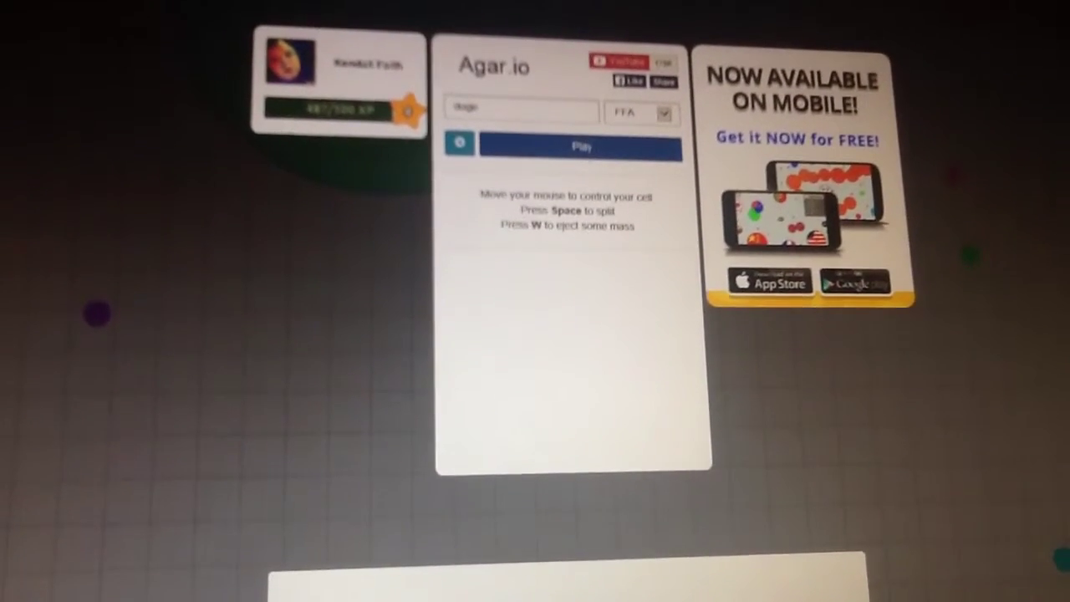
Join a free-for-all Agar.io round from the start menu with Play
click(580, 145)
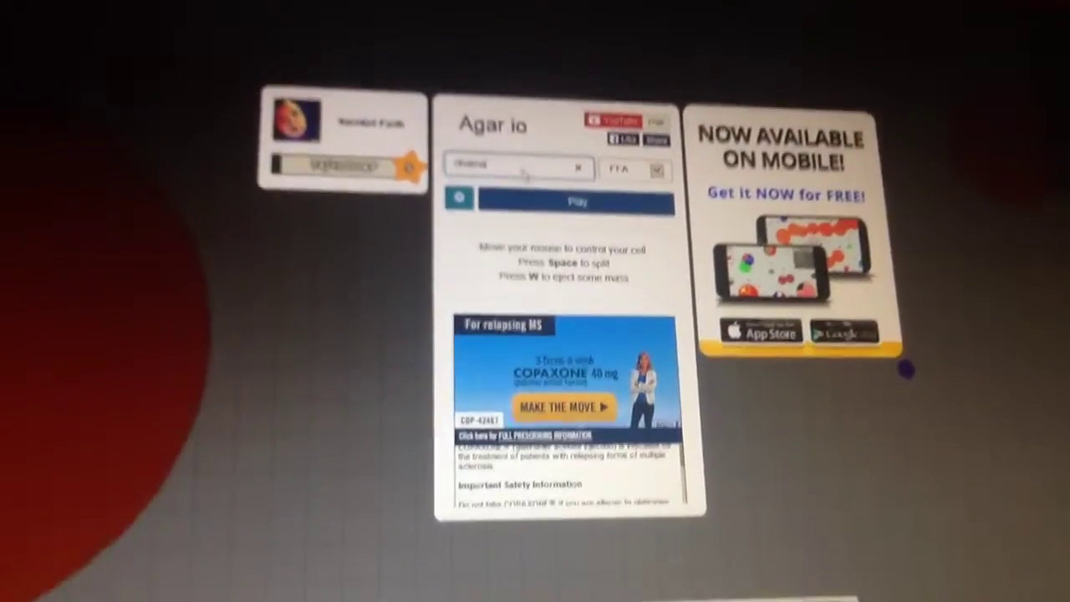
Enter a new free-for-all game under the edited nickname and portrait-and-flag skin
click(573, 202)
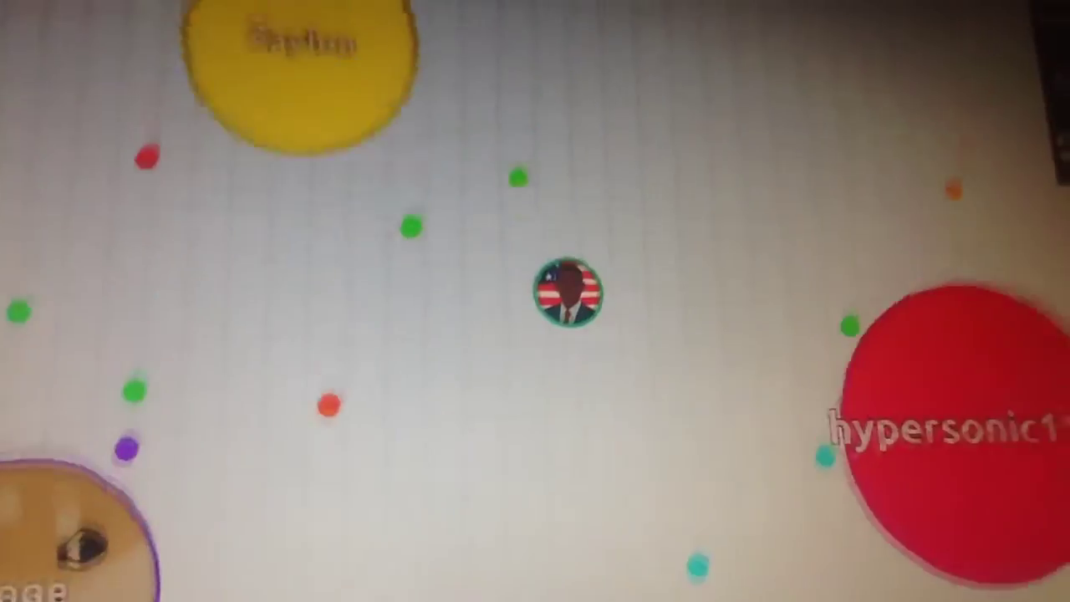